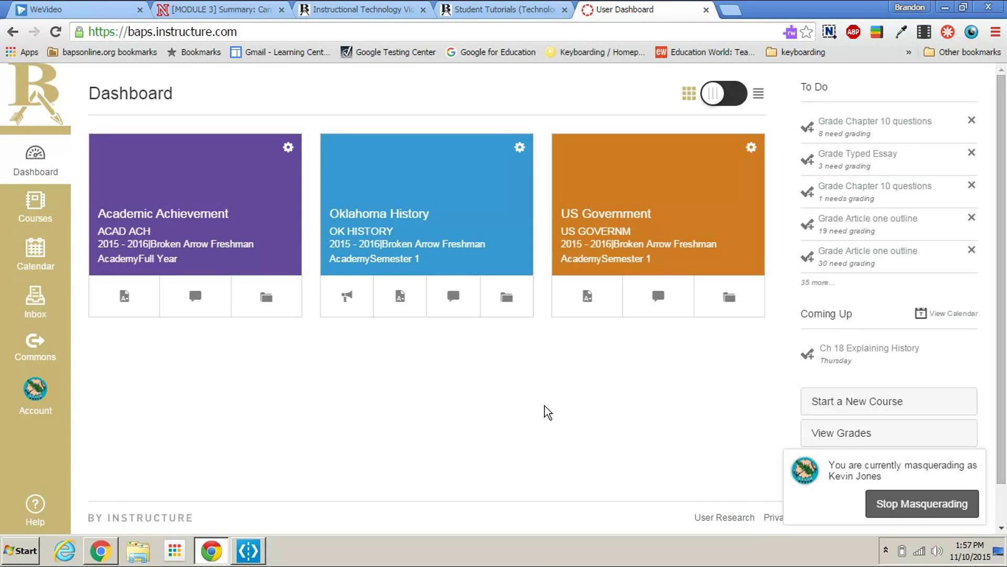
- Navigate from the Oklahoma History course card to Quizzes and open the Unit 1 test
left_click(379, 209)
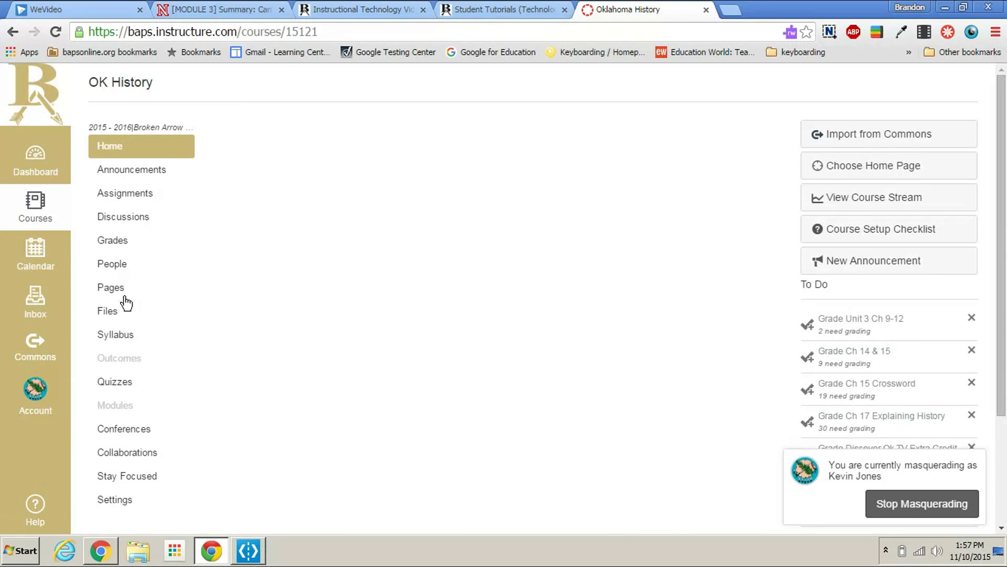
left_click(116, 380)
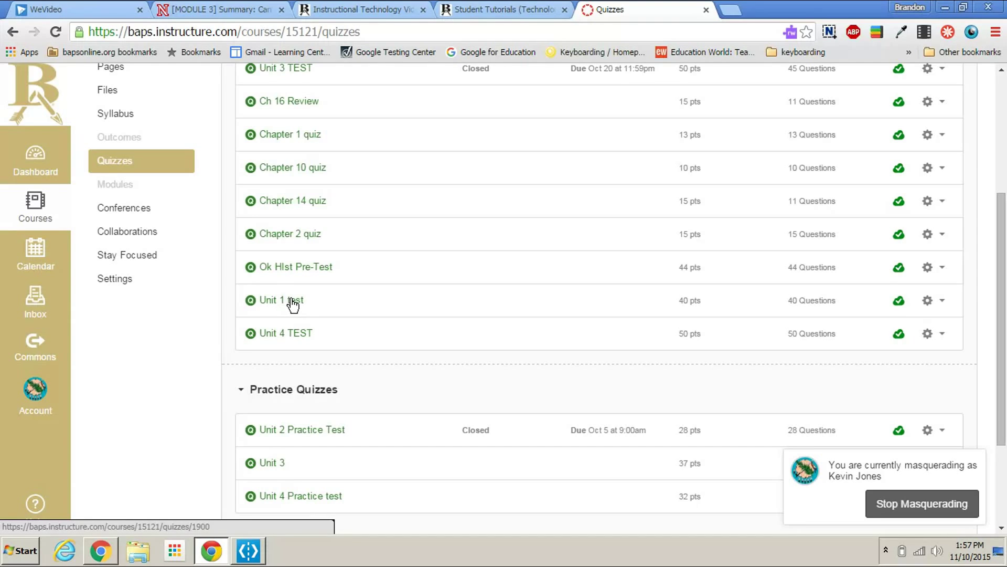
left_click(276, 300)
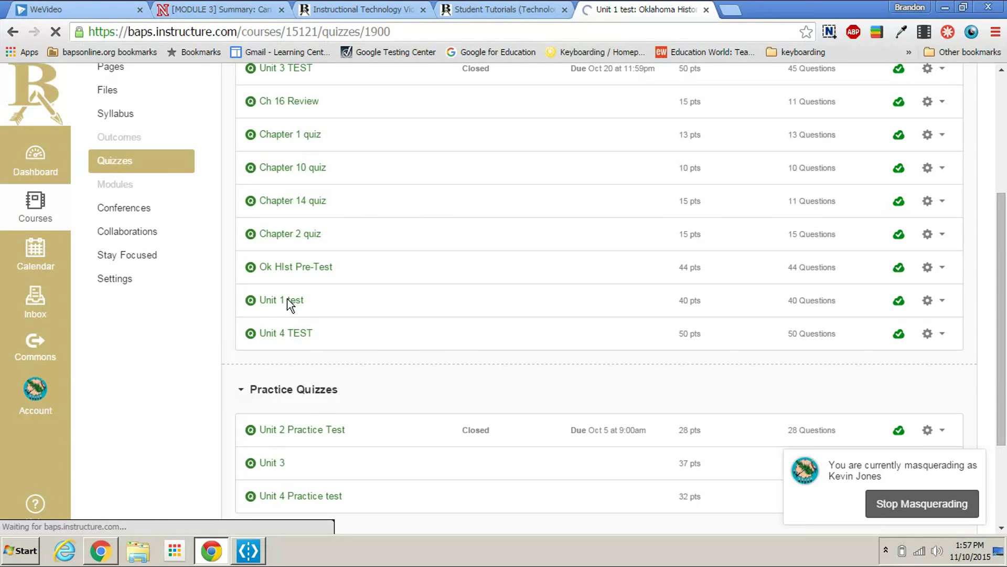
left_click(281, 300)
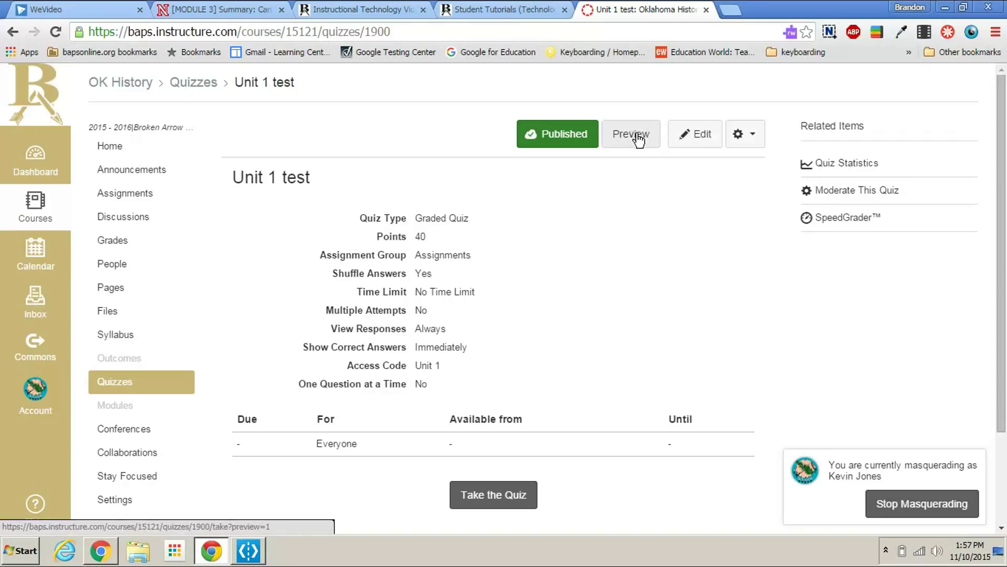
- Preview the published Unit 1 test as a student, showing Question 1 about aquifers
left_click(631, 133)
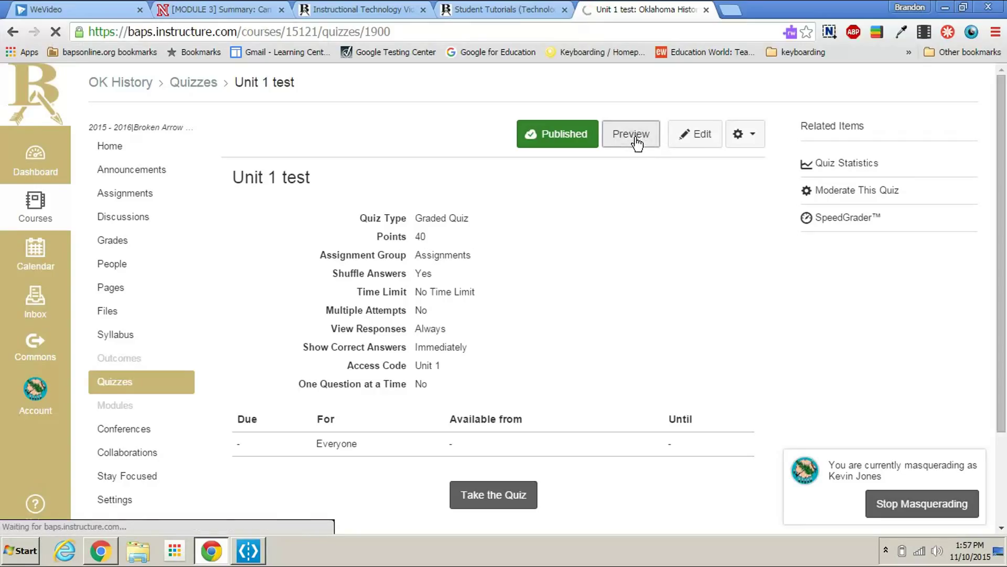
left_click(630, 133)
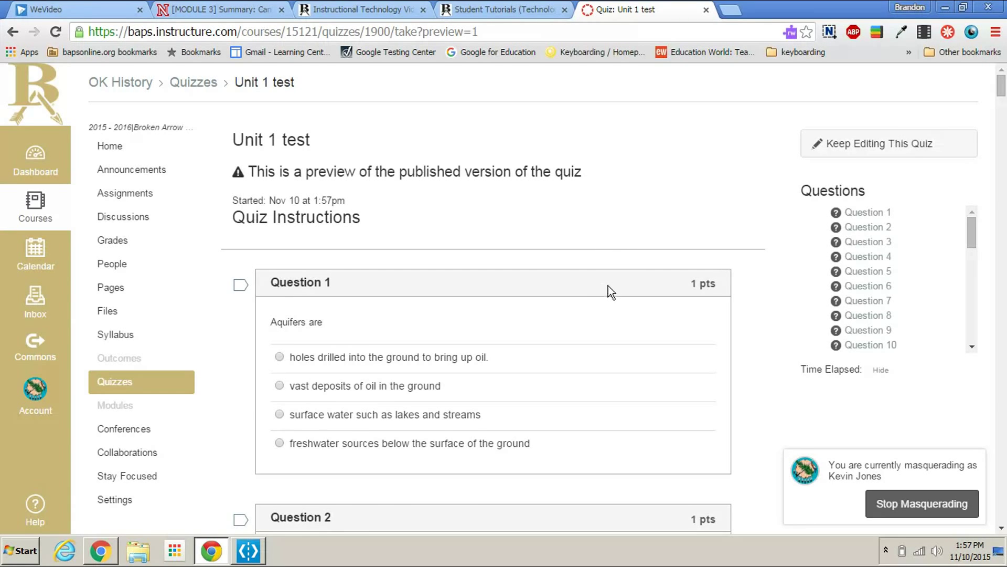
mouse_move(622, 287)
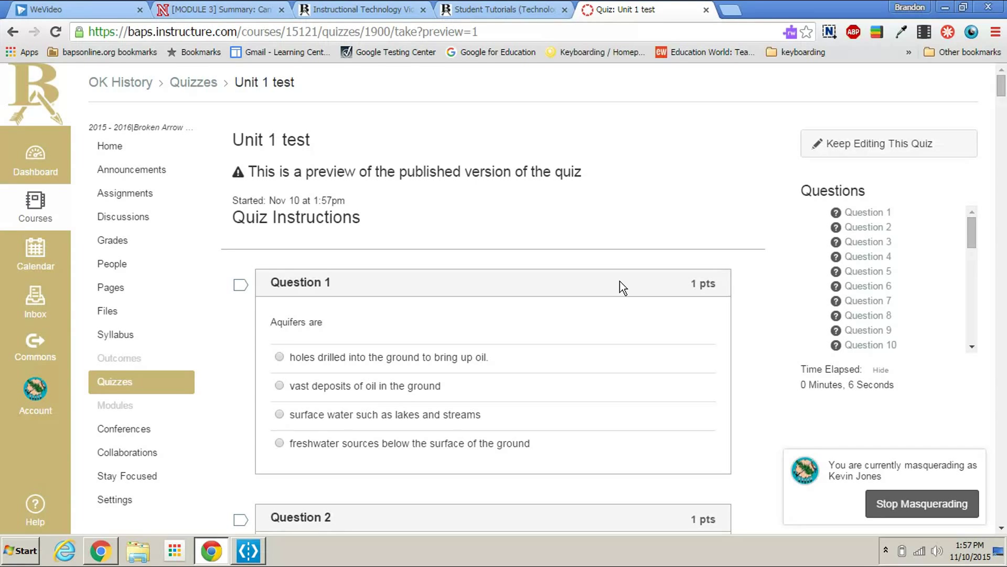
- Start printing the 14-page quiz preview with Ctrl+P and bring up the destination list
key("ctrl+p")
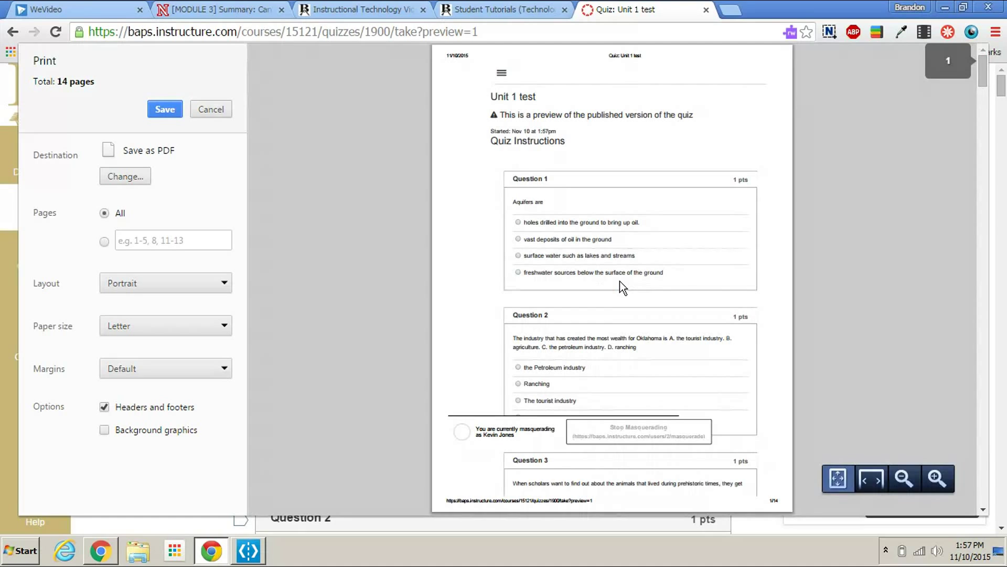
mouse_move(376, 70)
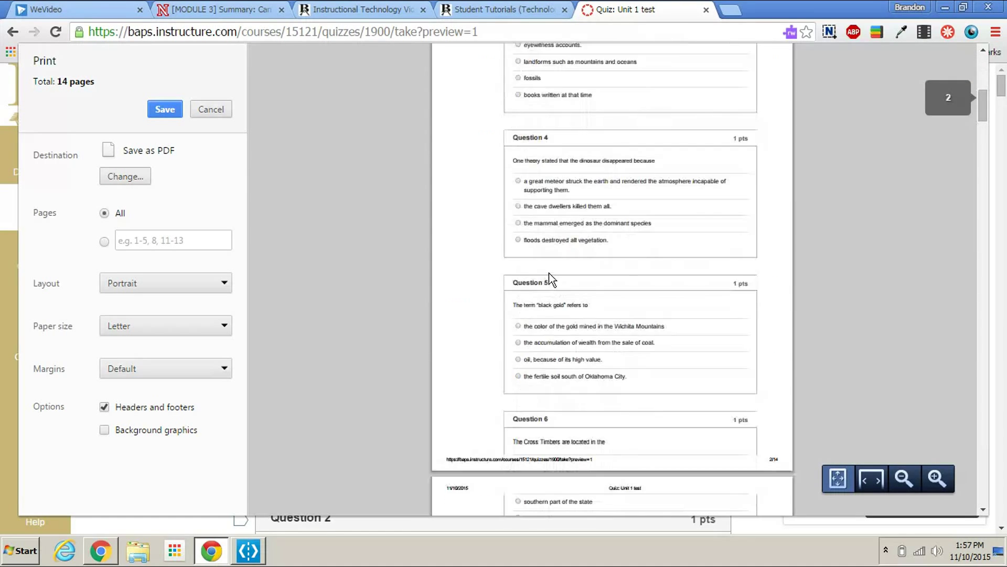
scroll("down", 3)
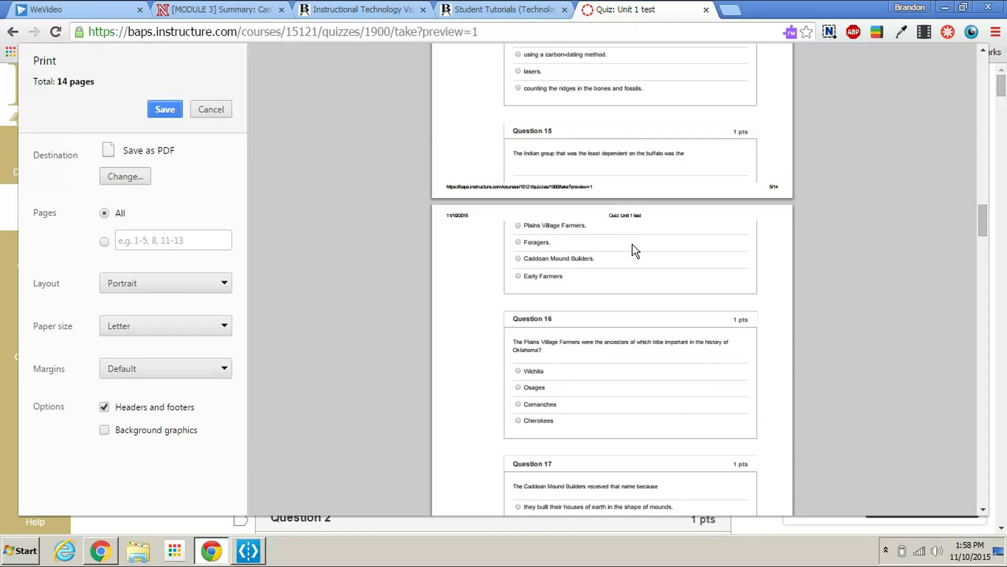
mouse_move(627, 254)
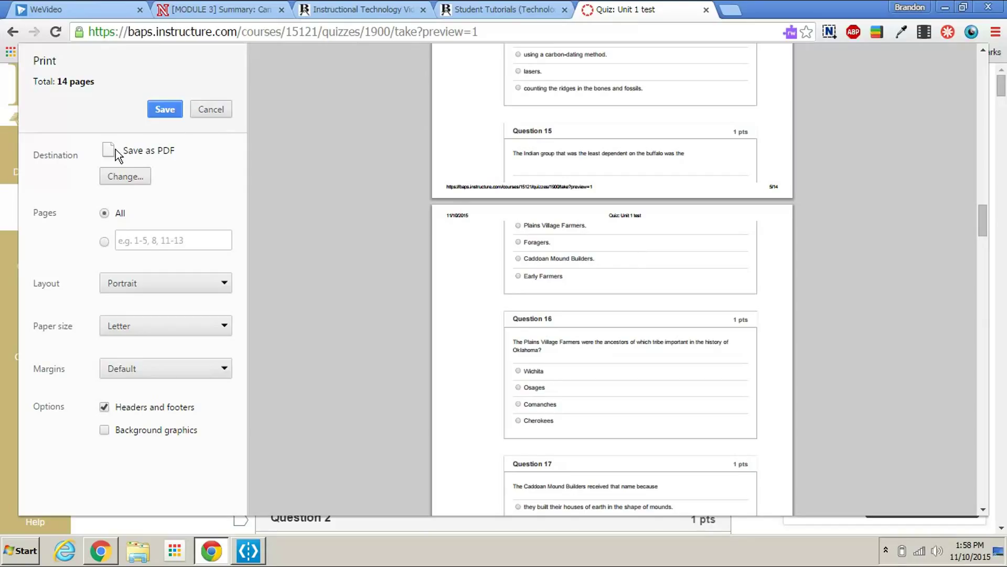
left_click(125, 176)
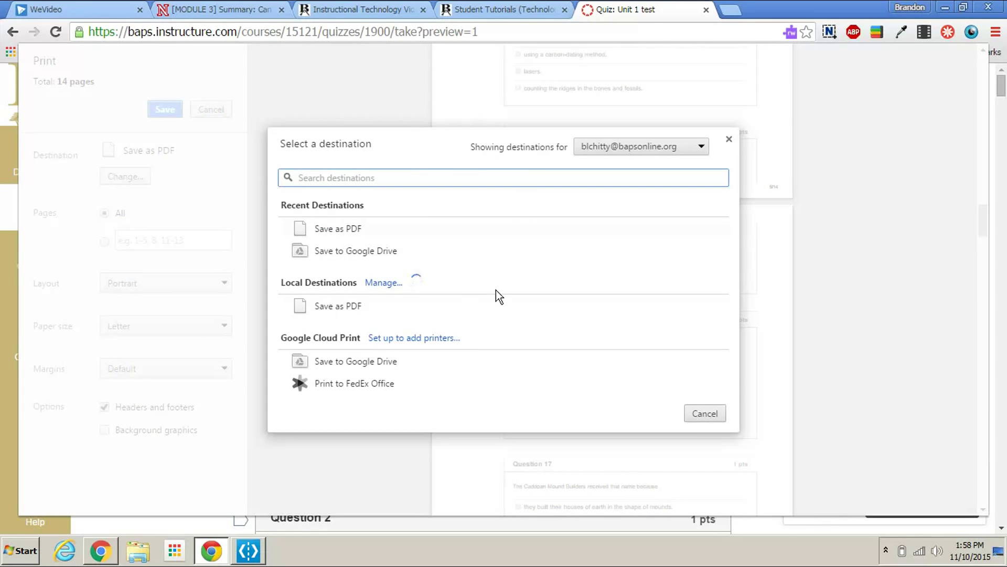